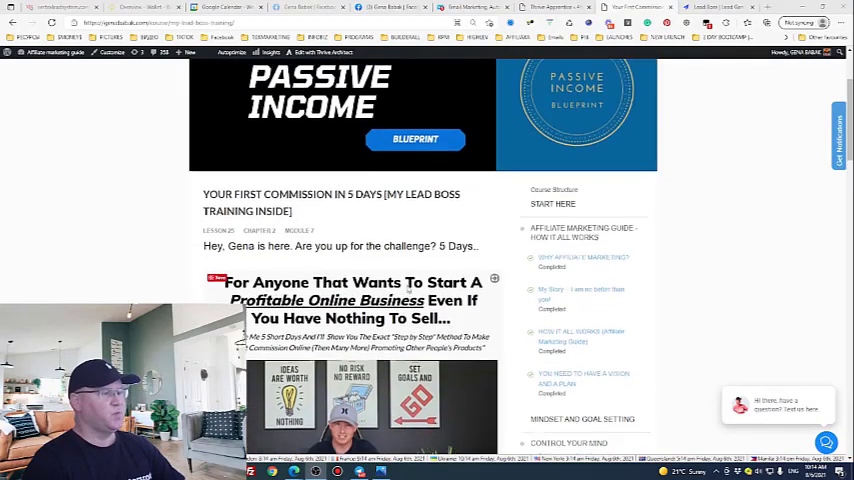
scroll("down", 3)
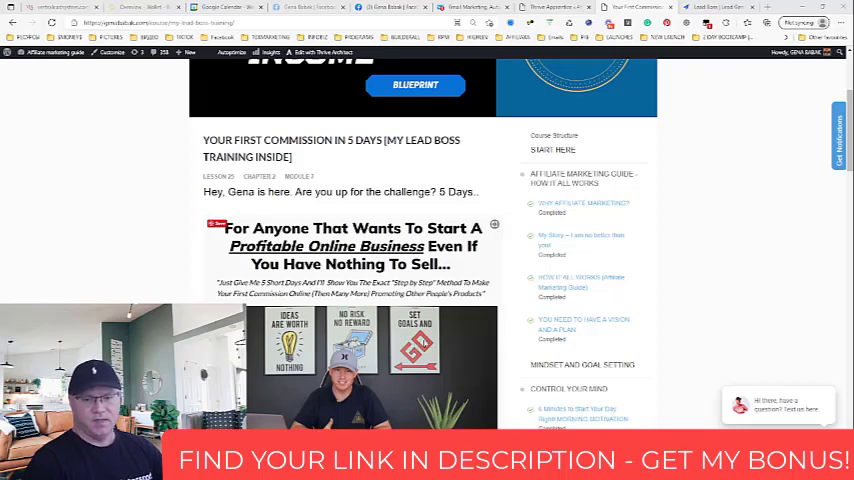
scroll("down", 3)
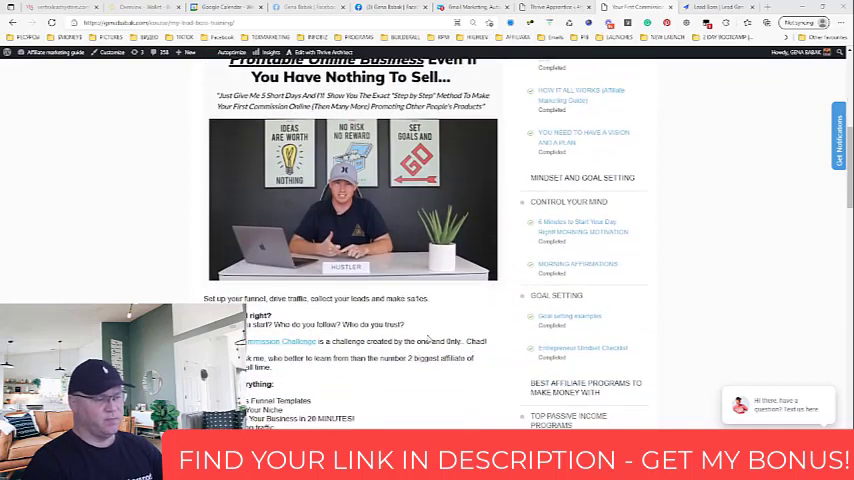
scroll("down", 3)
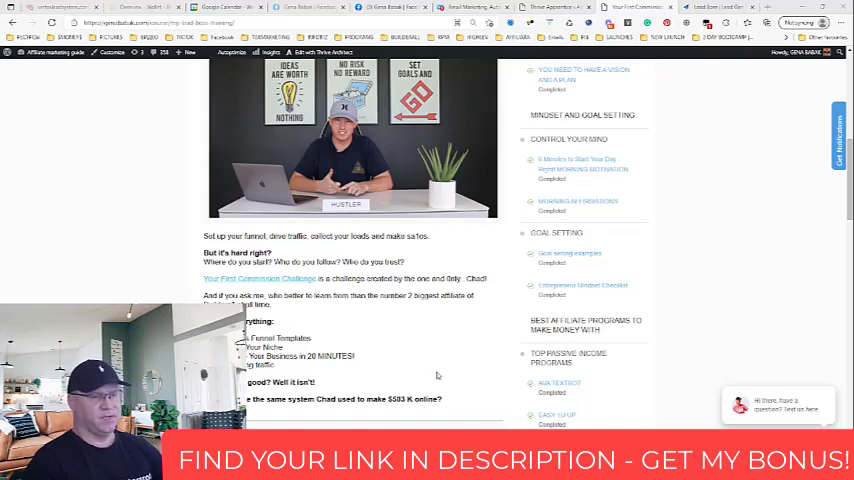
scroll("down", 3)
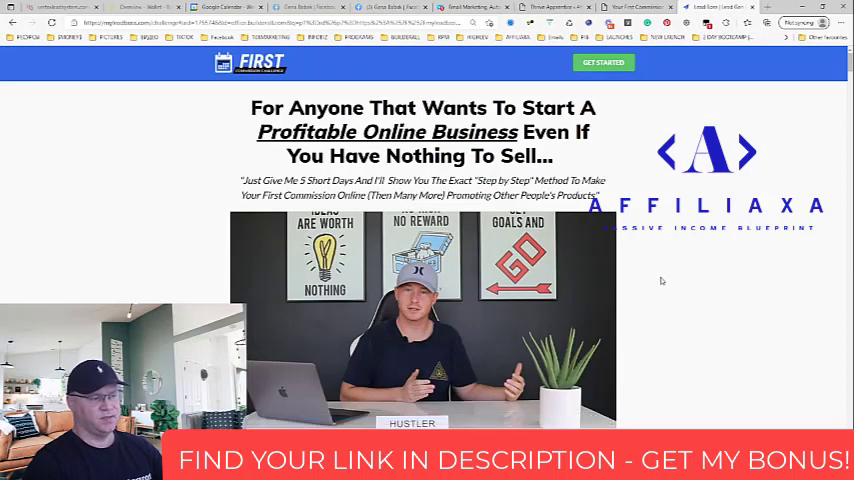
scroll("down", 3)
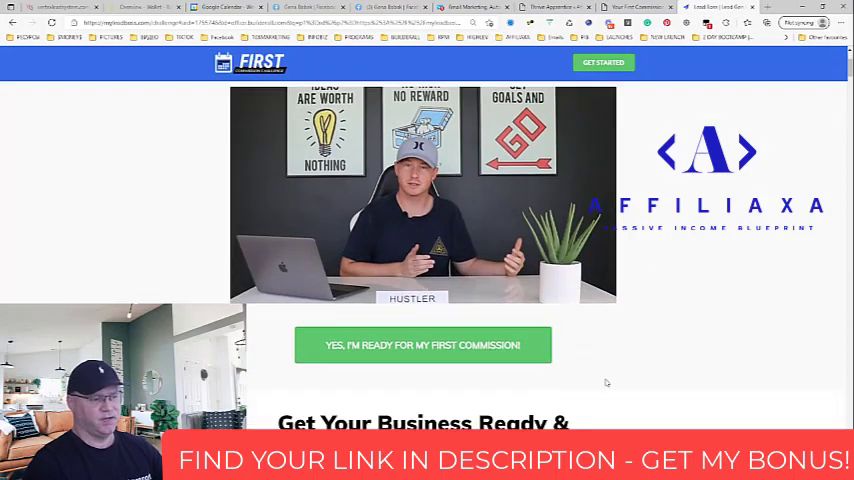
mouse_move(462, 244)
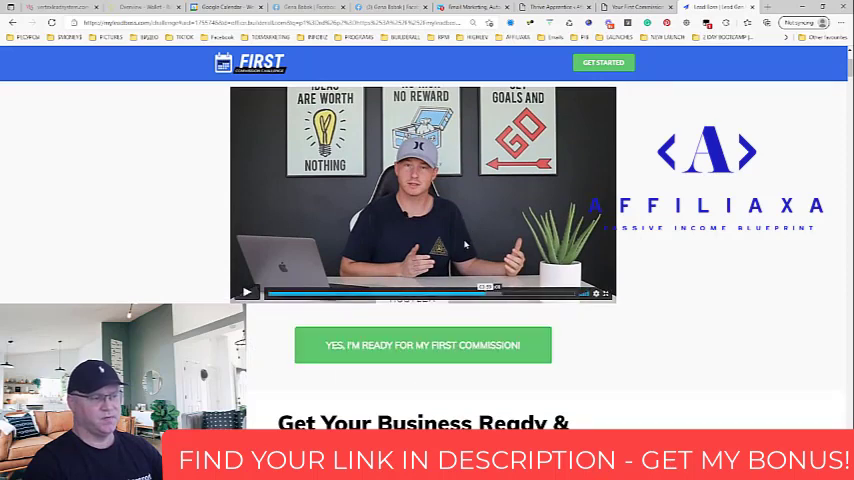